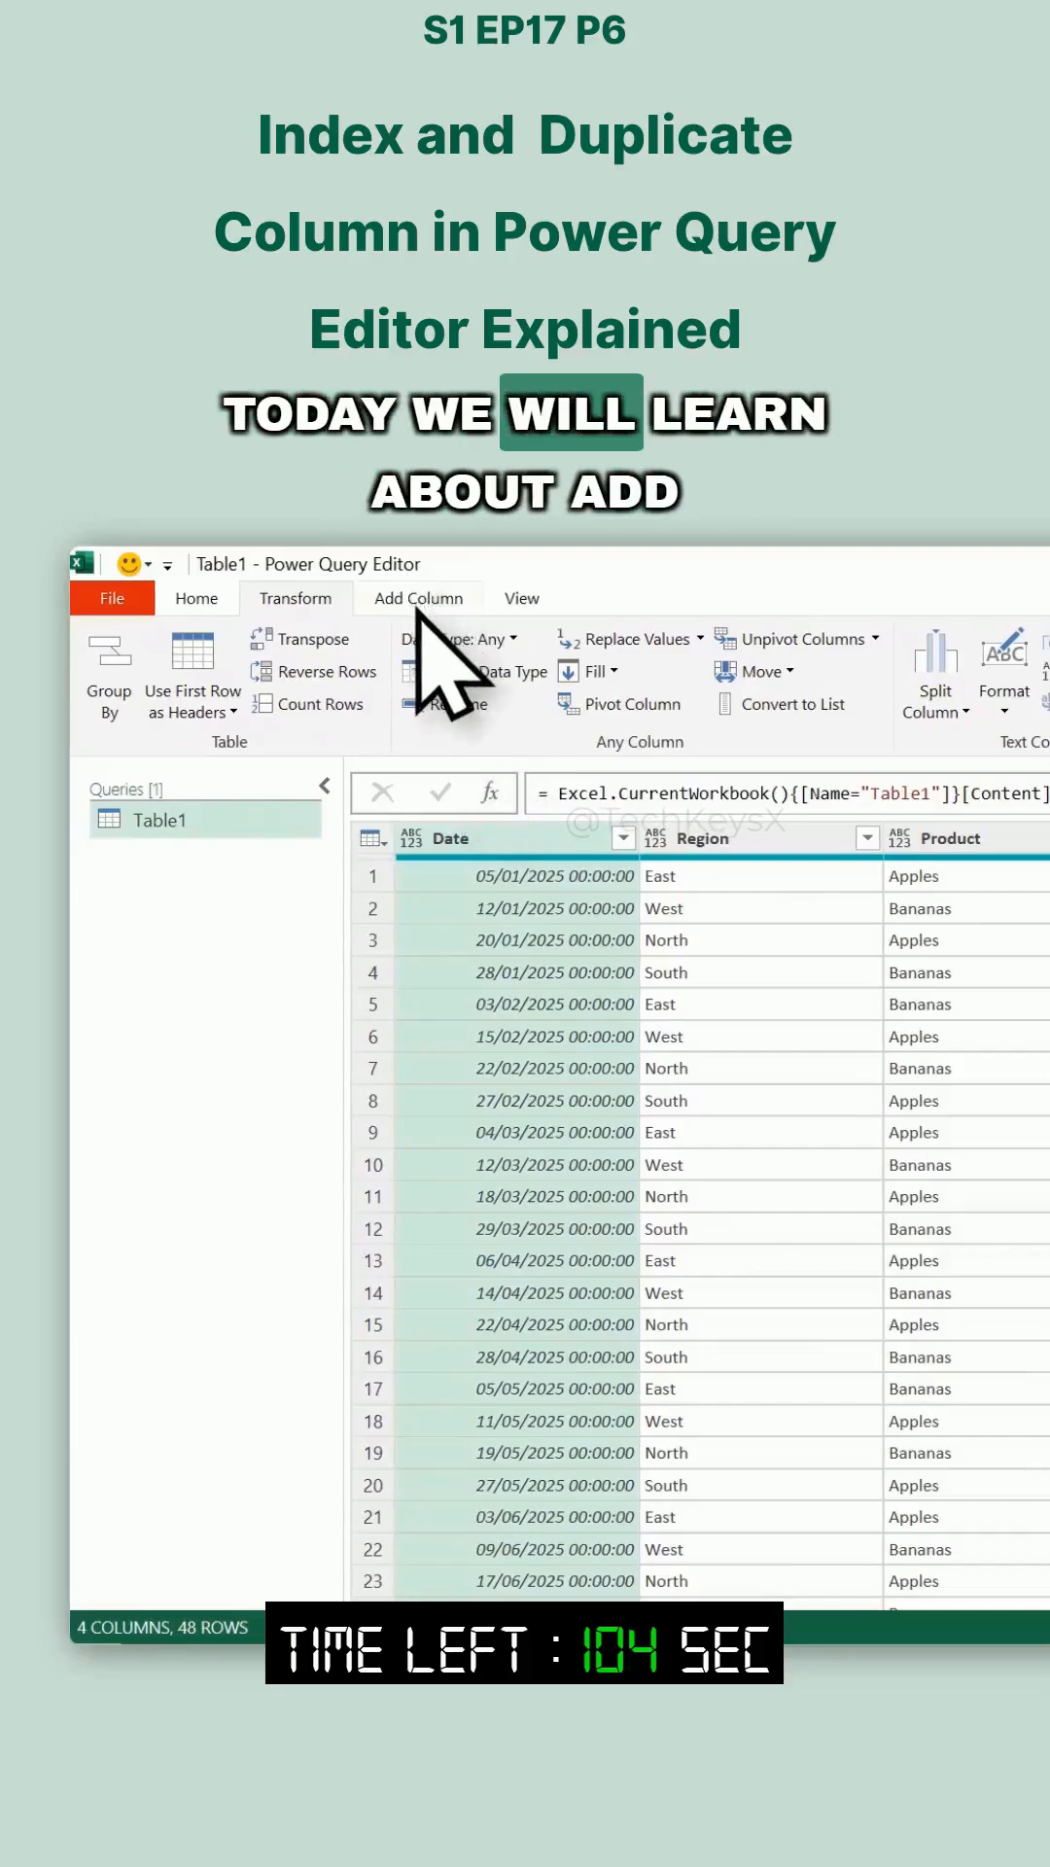
Step: Switch to the Add Column commands to reach the Index Column choices
left_click(418, 597)
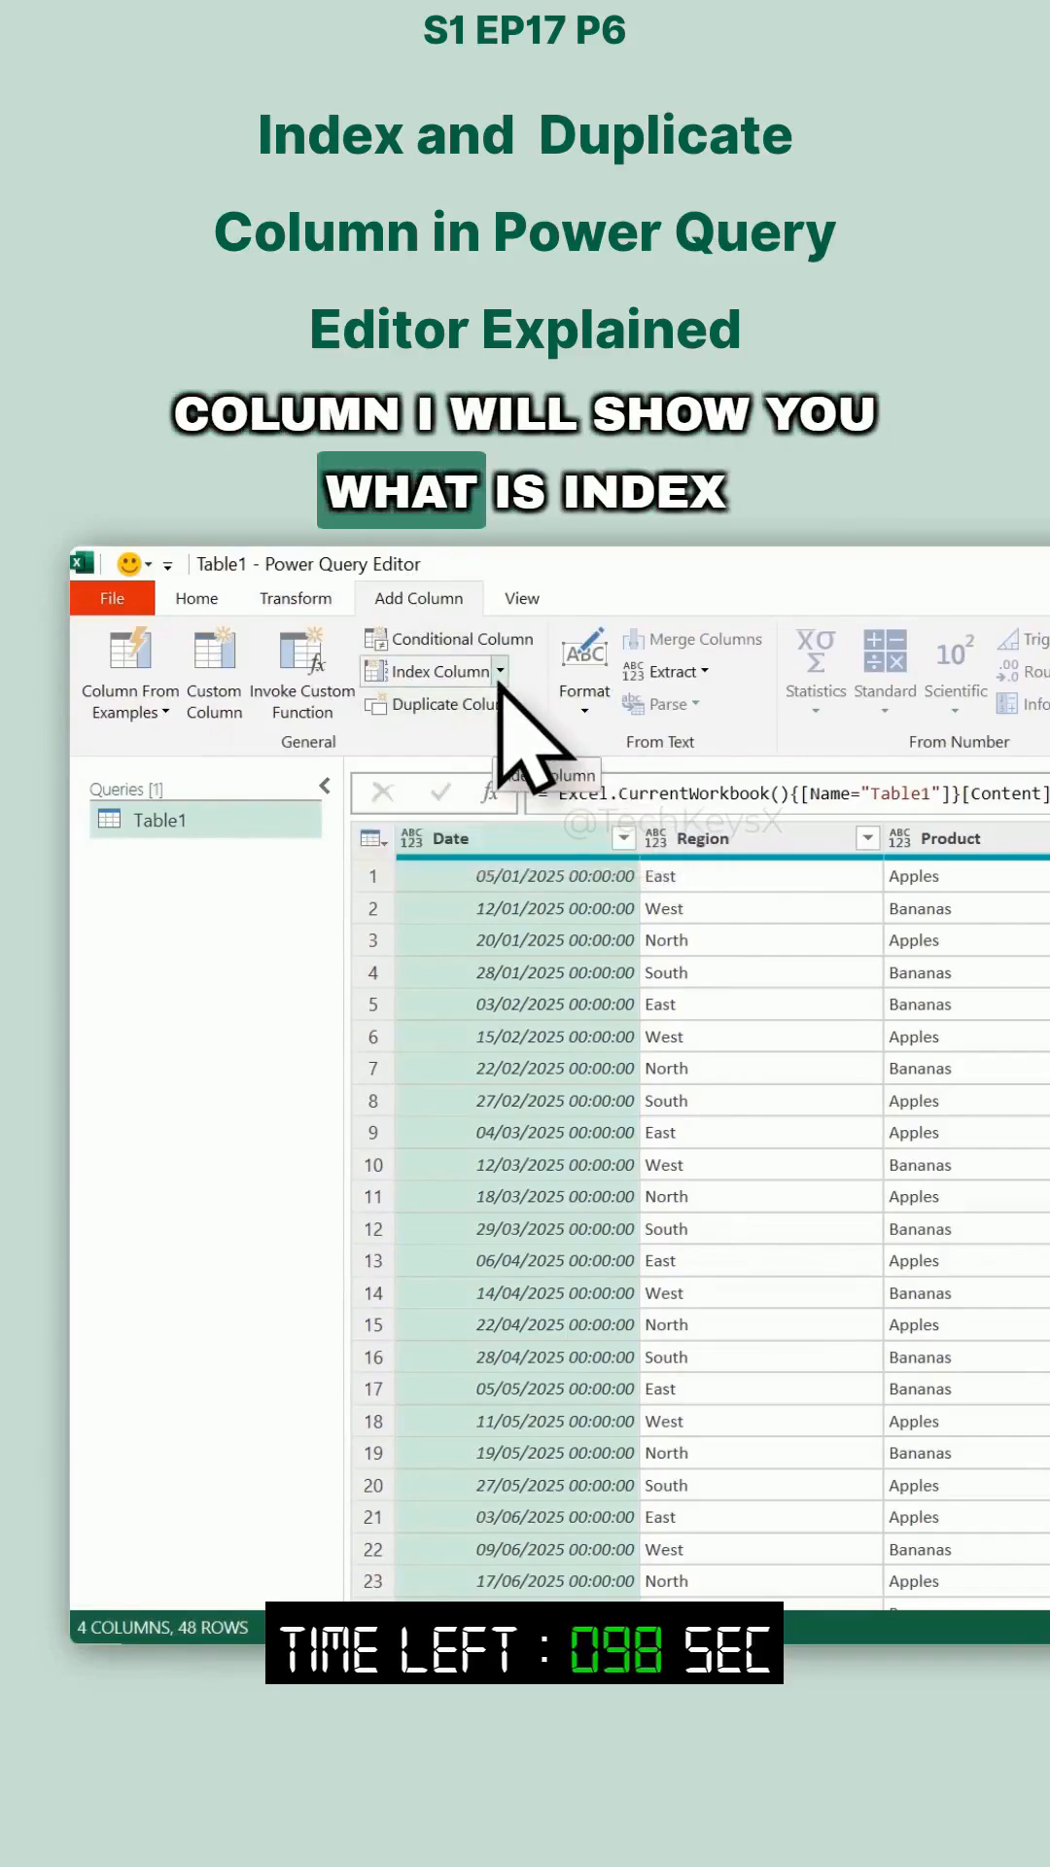
mouse_move(449, 704)
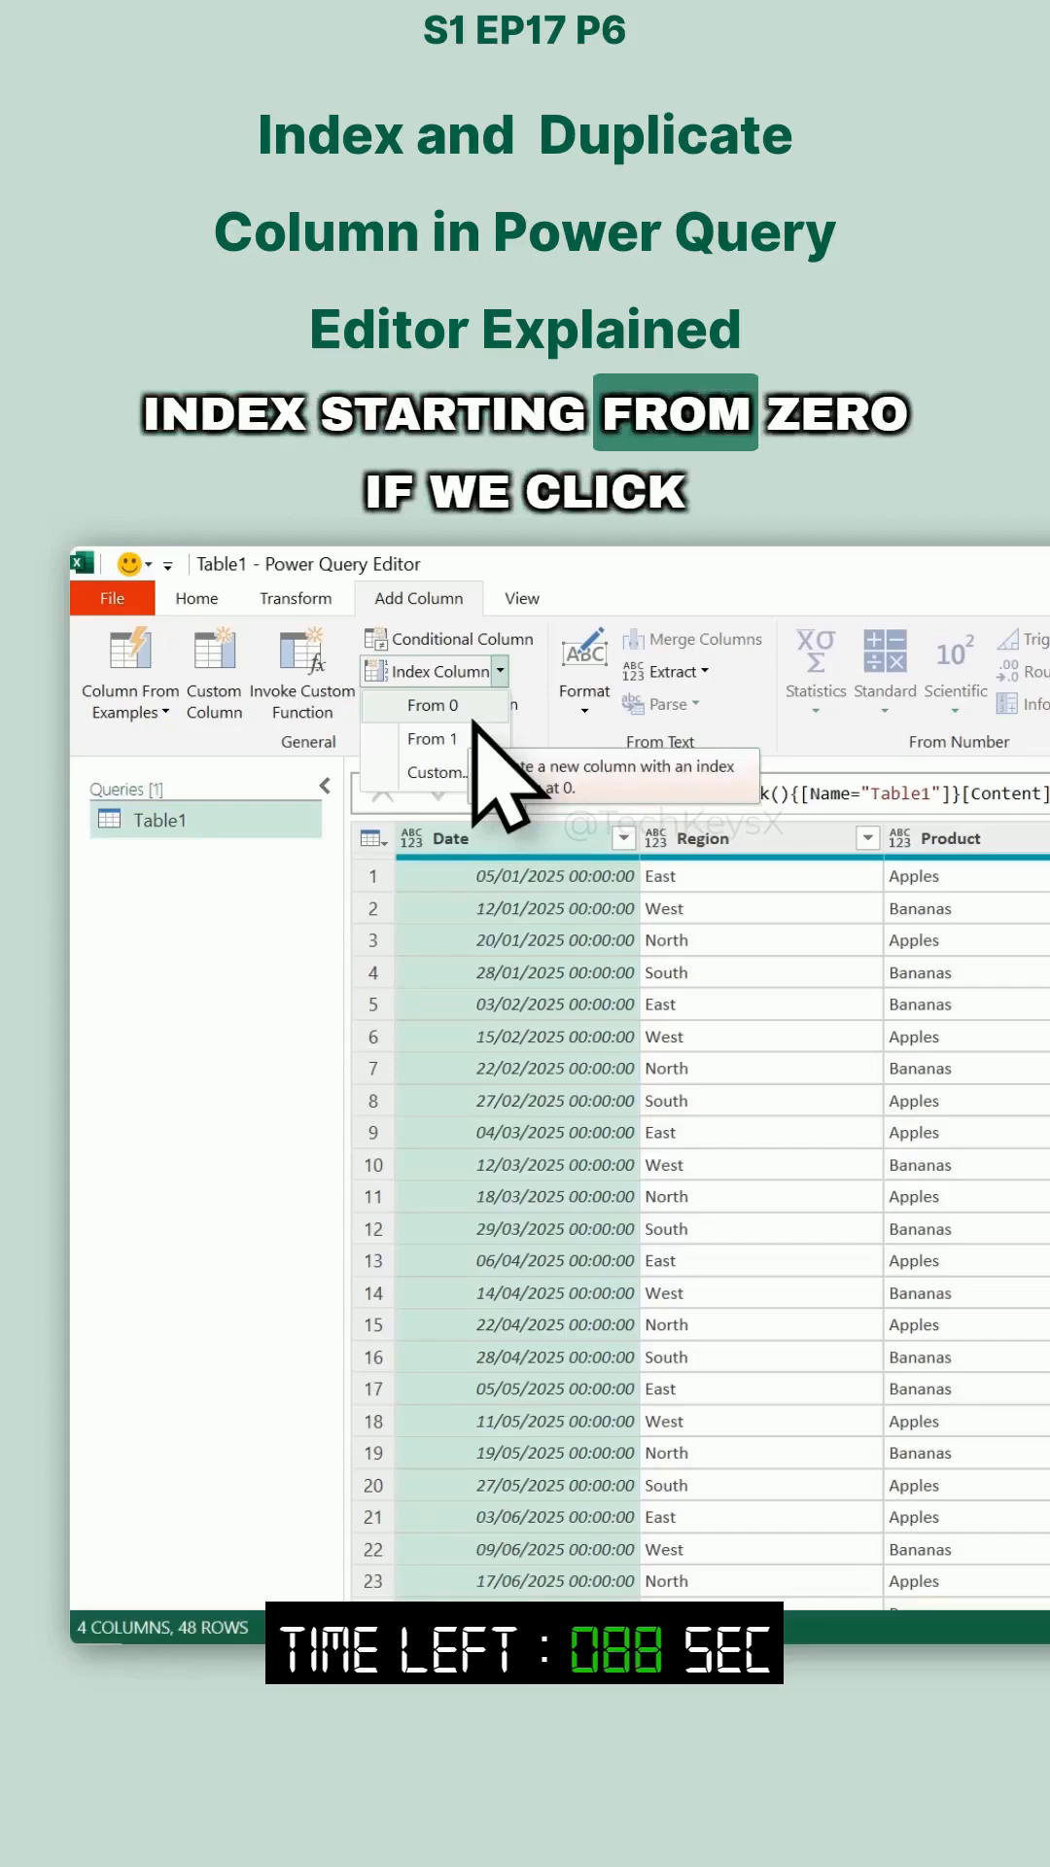
left_click(432, 704)
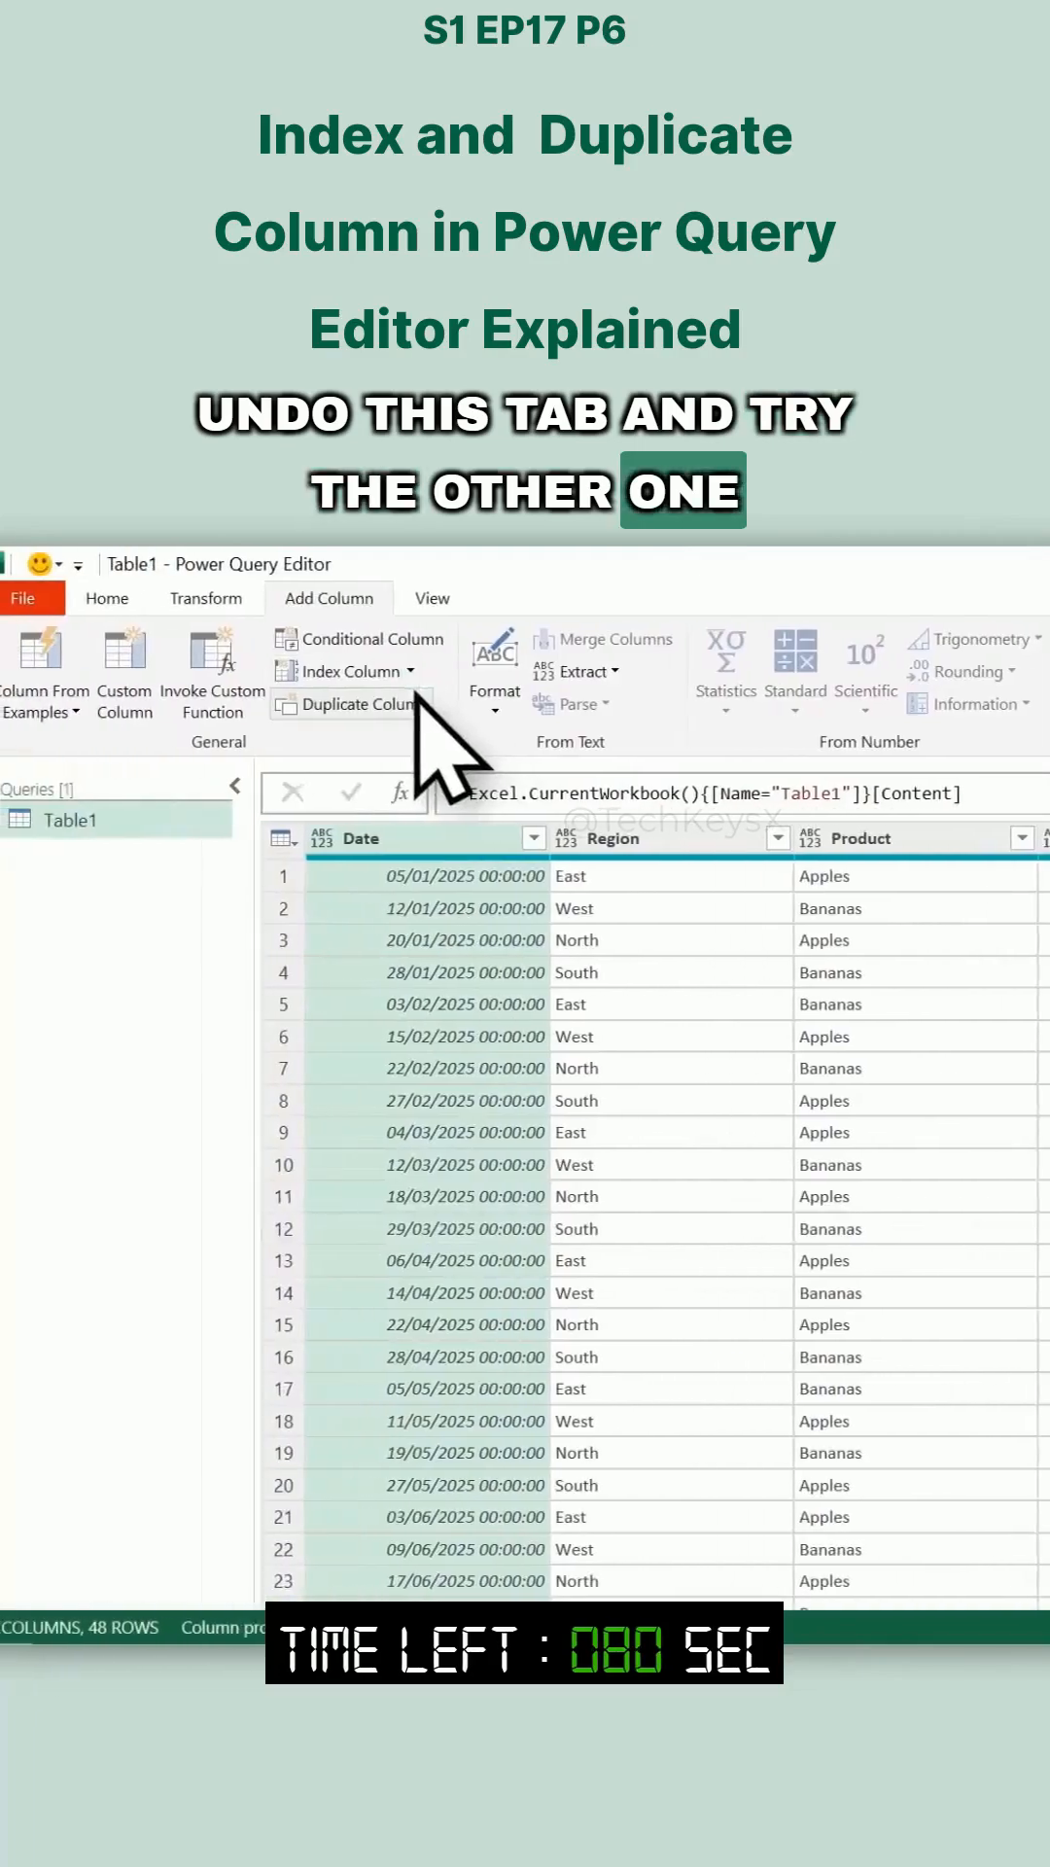
left_click(354, 671)
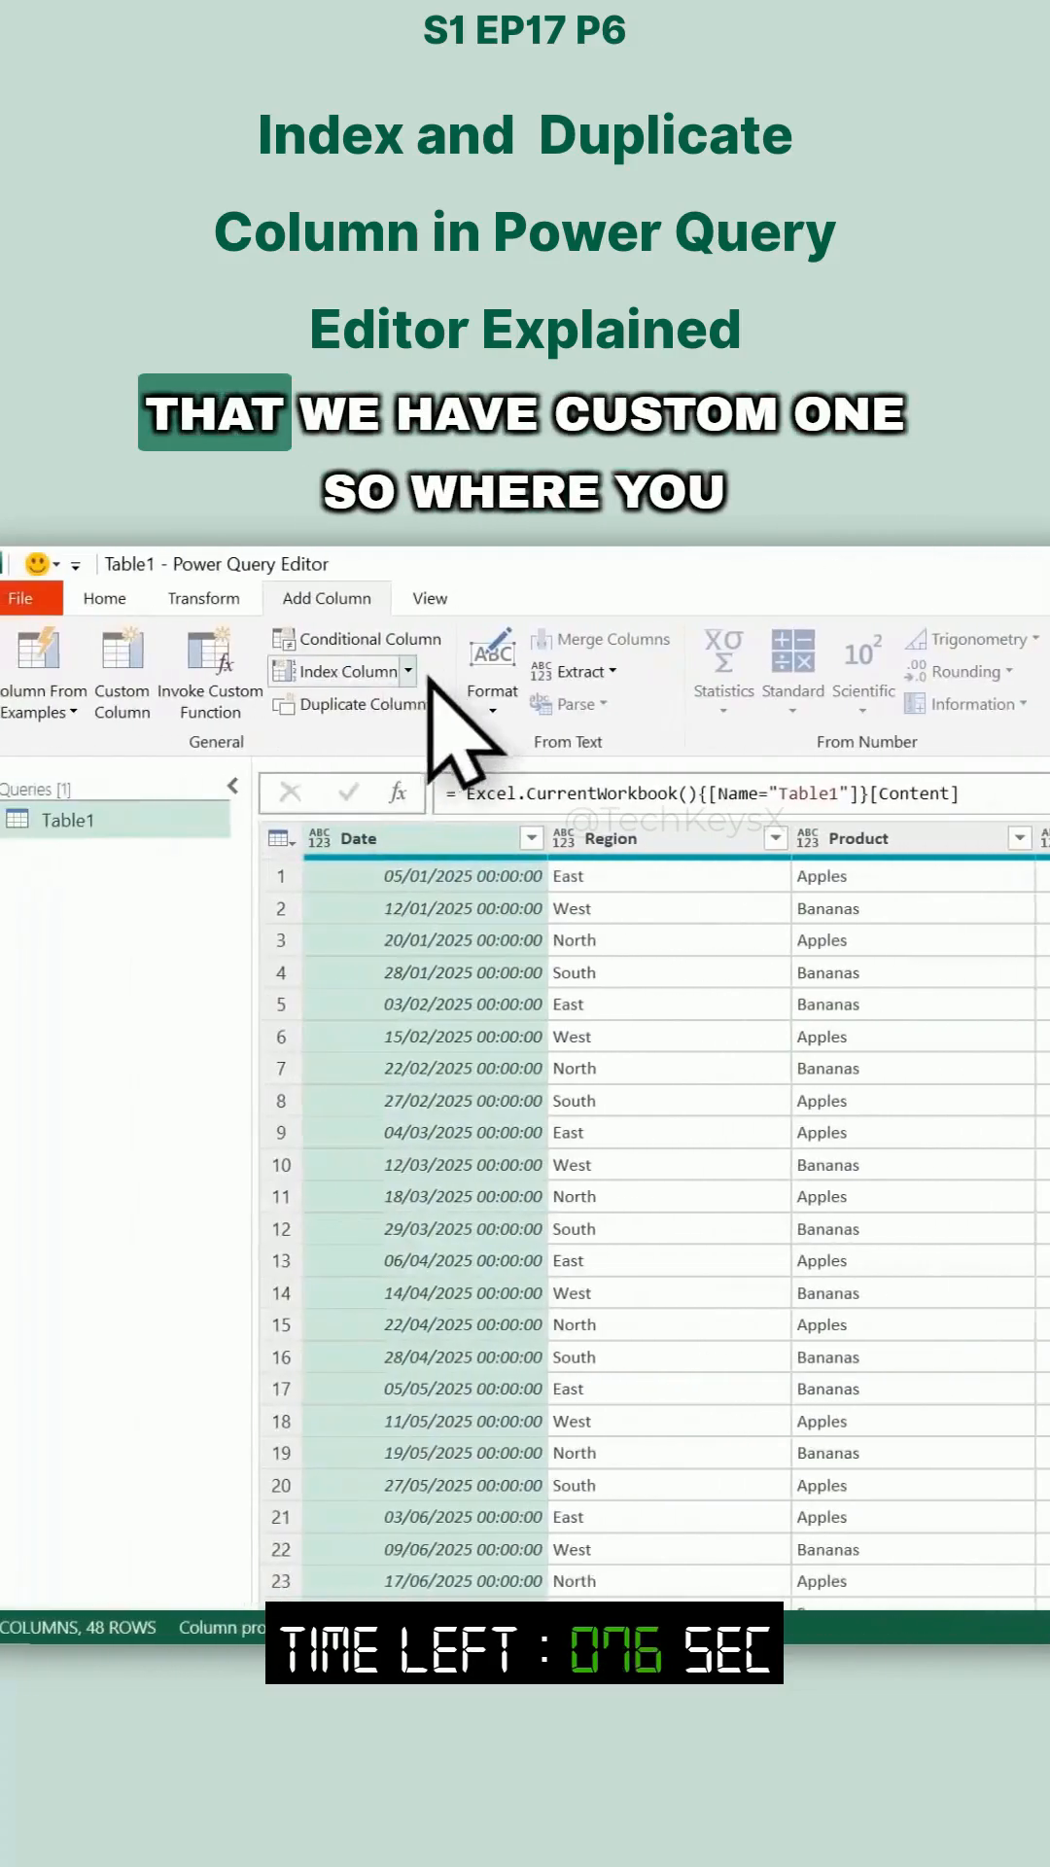
Step: Add a custom index column with Starting Index 1 and Increment 2
left_click(347, 672)
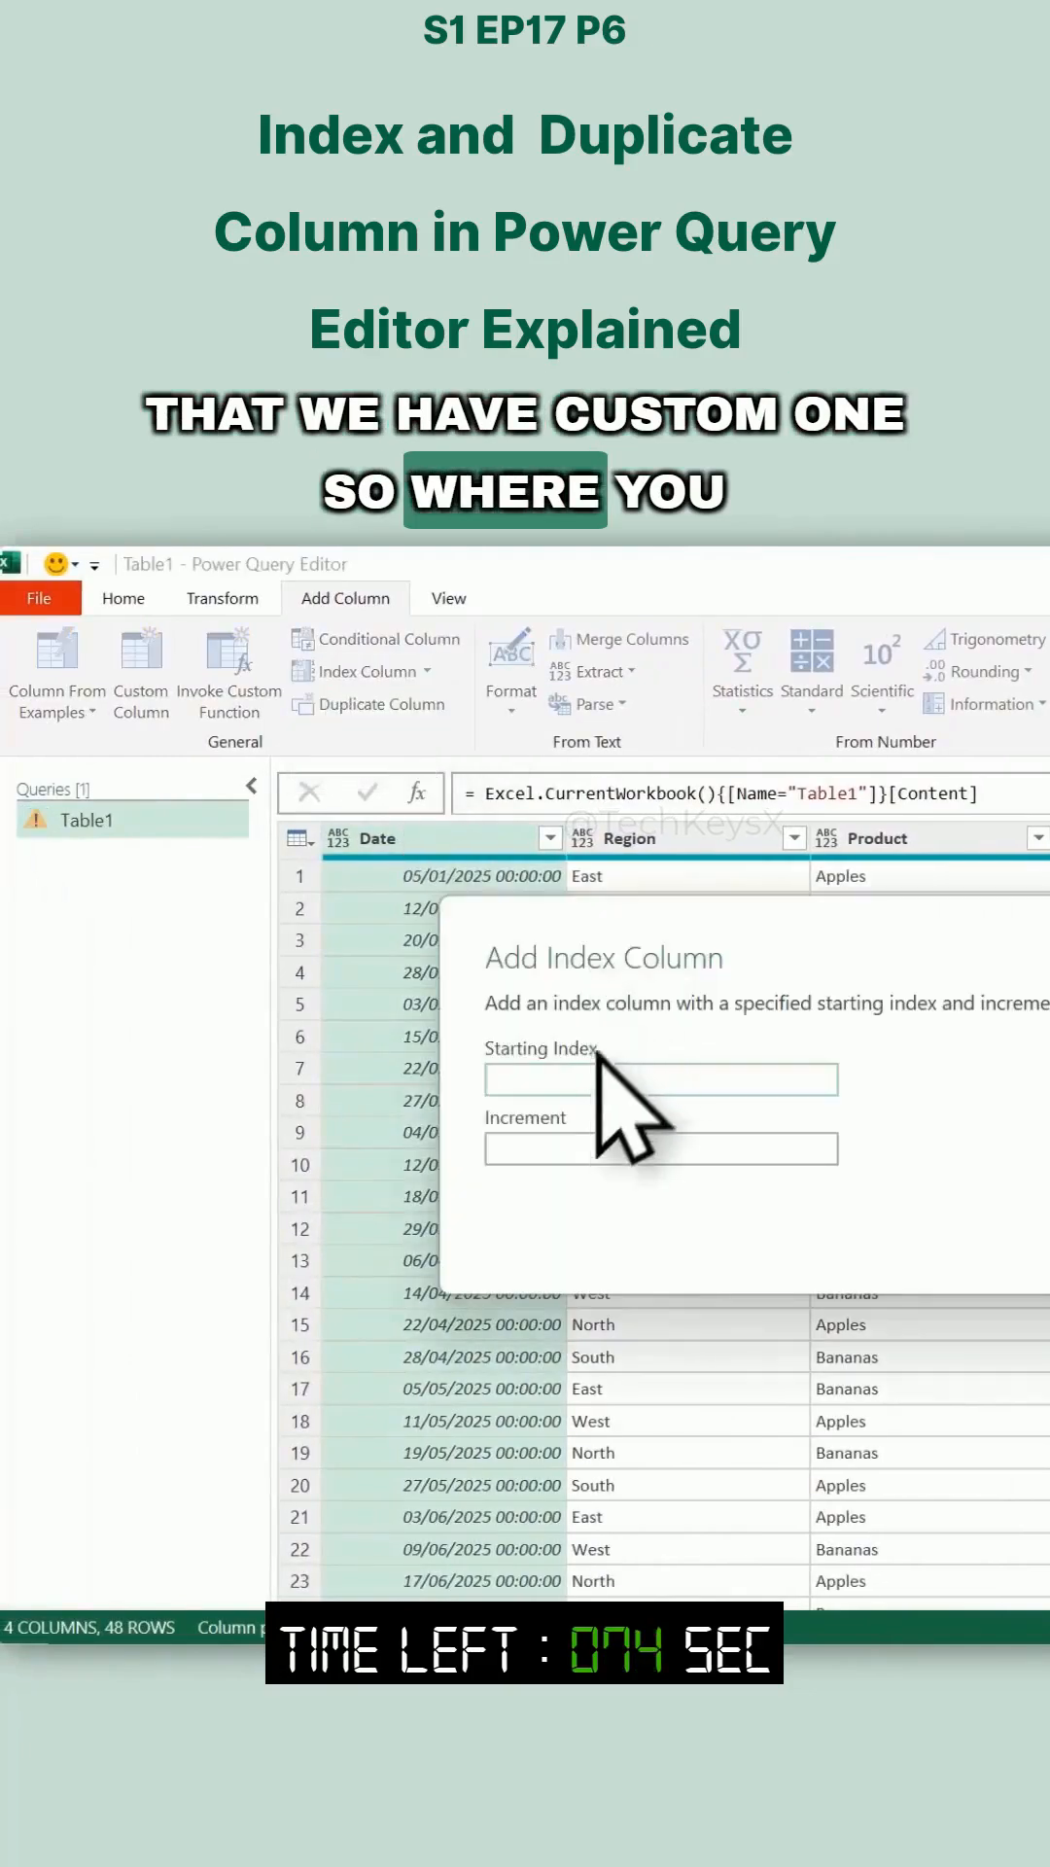
left_click(659, 1079)
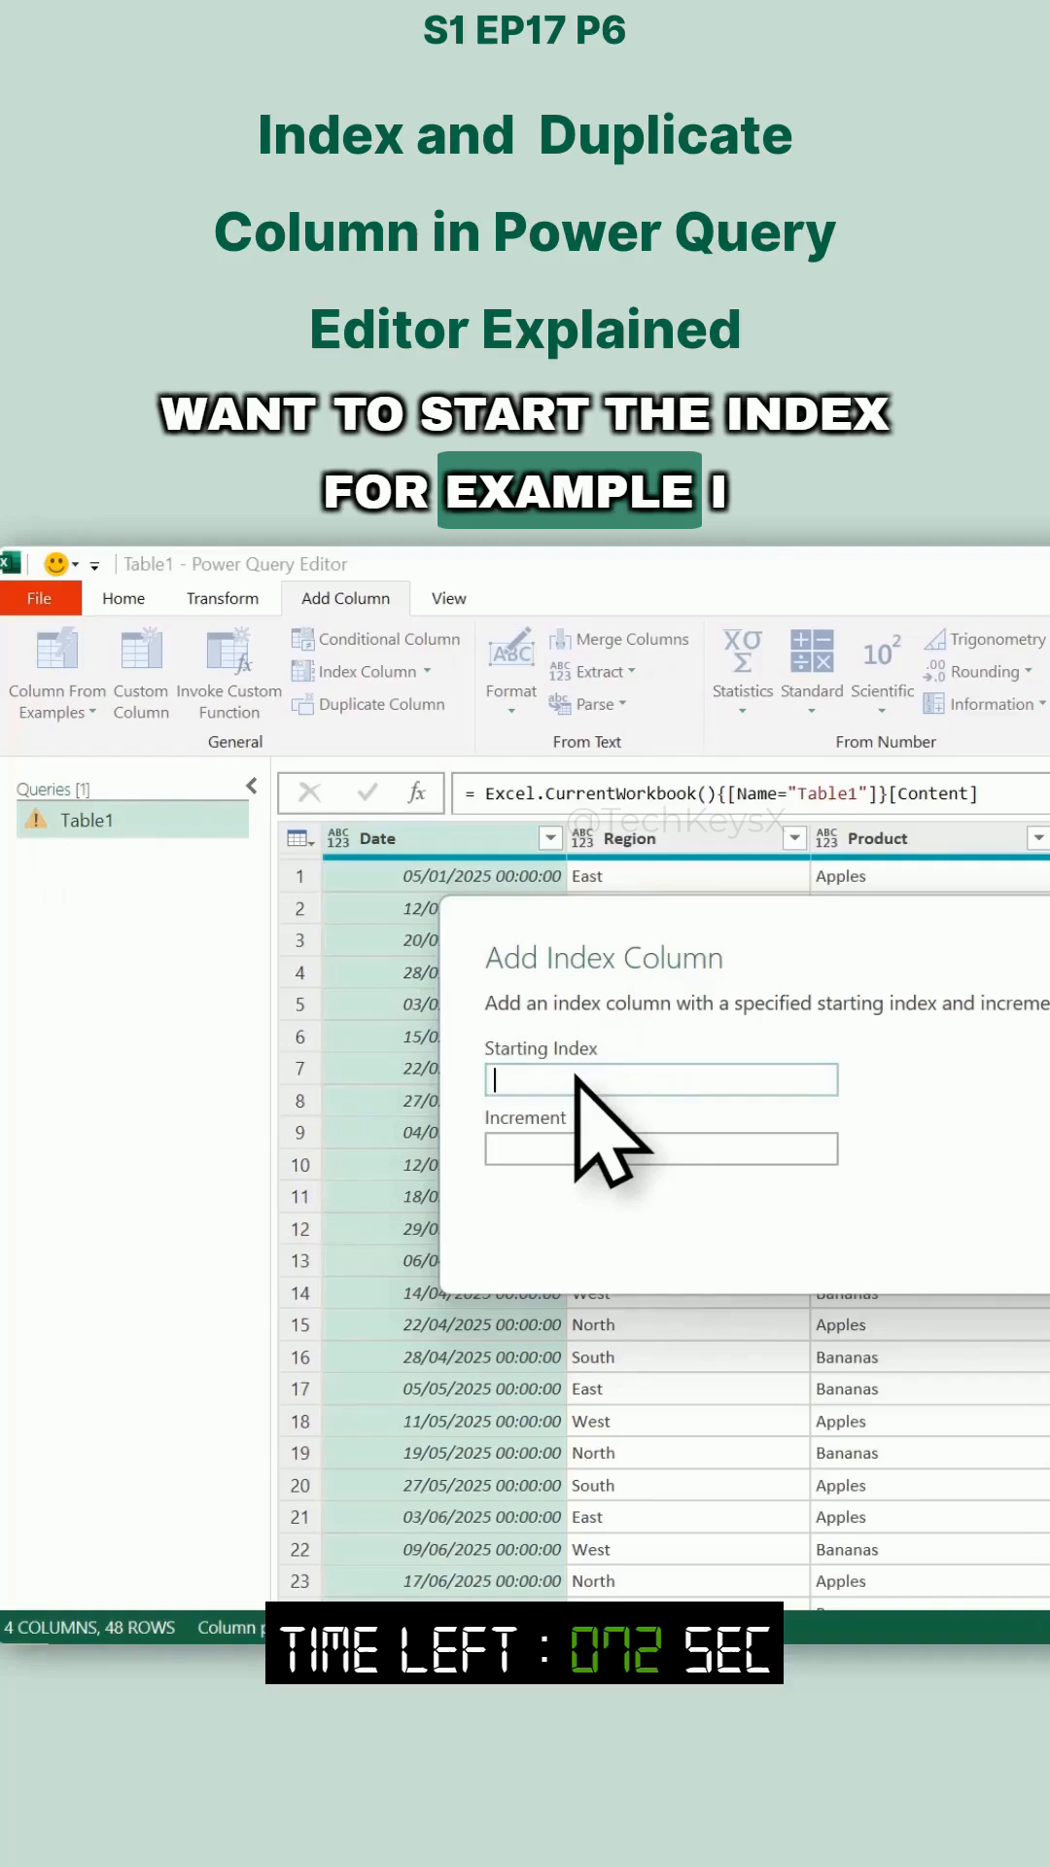
type("1")
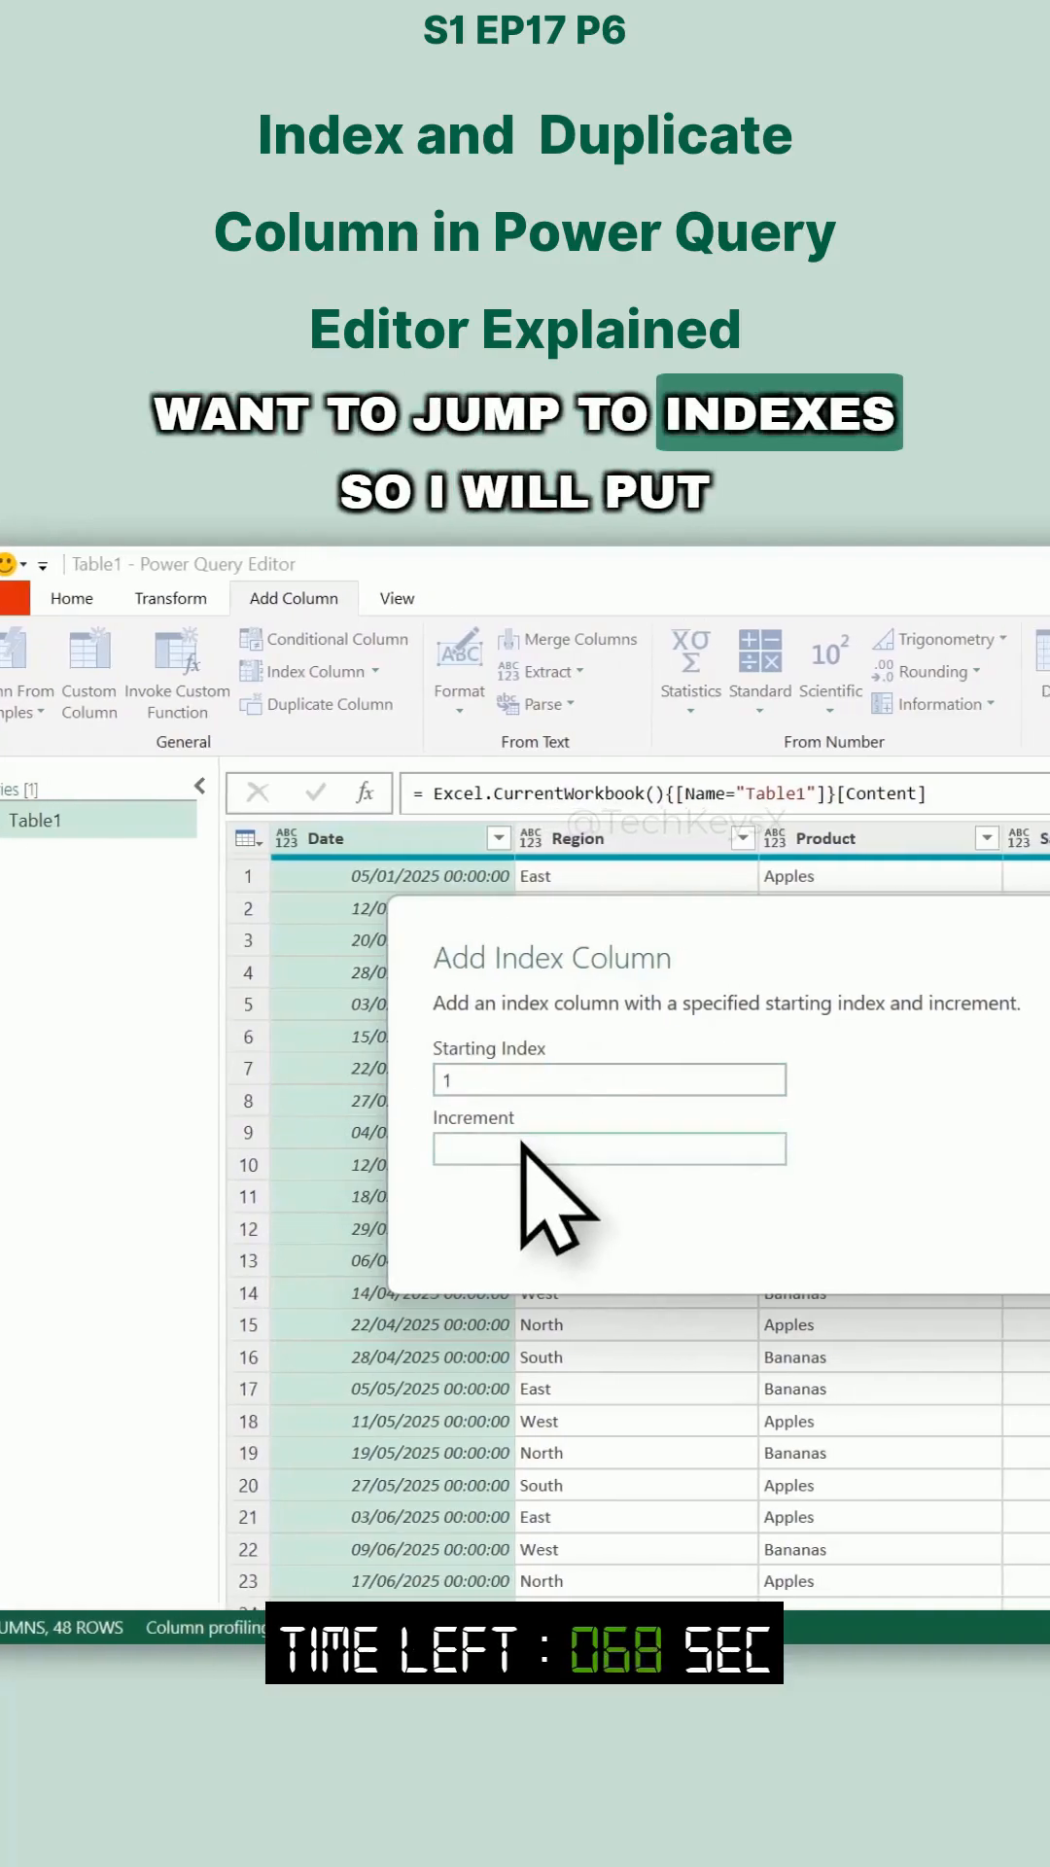
type("2")
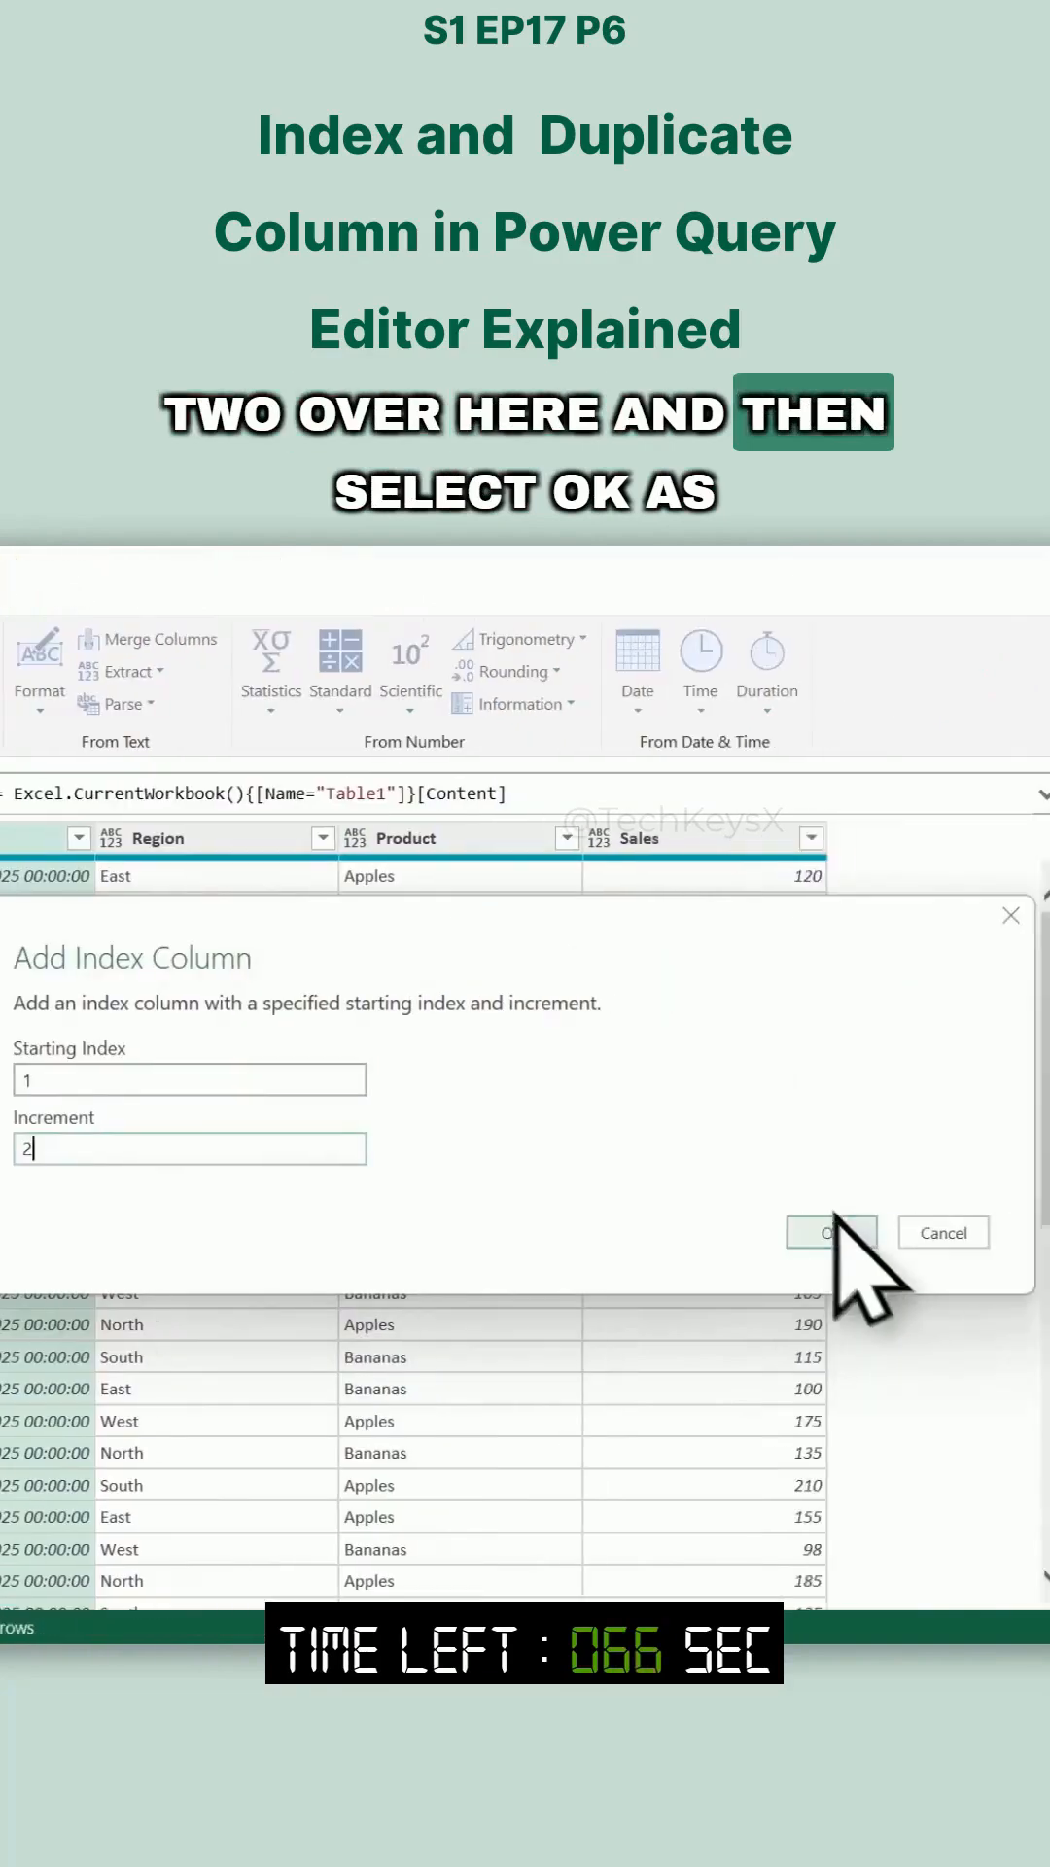
left_click(831, 1231)
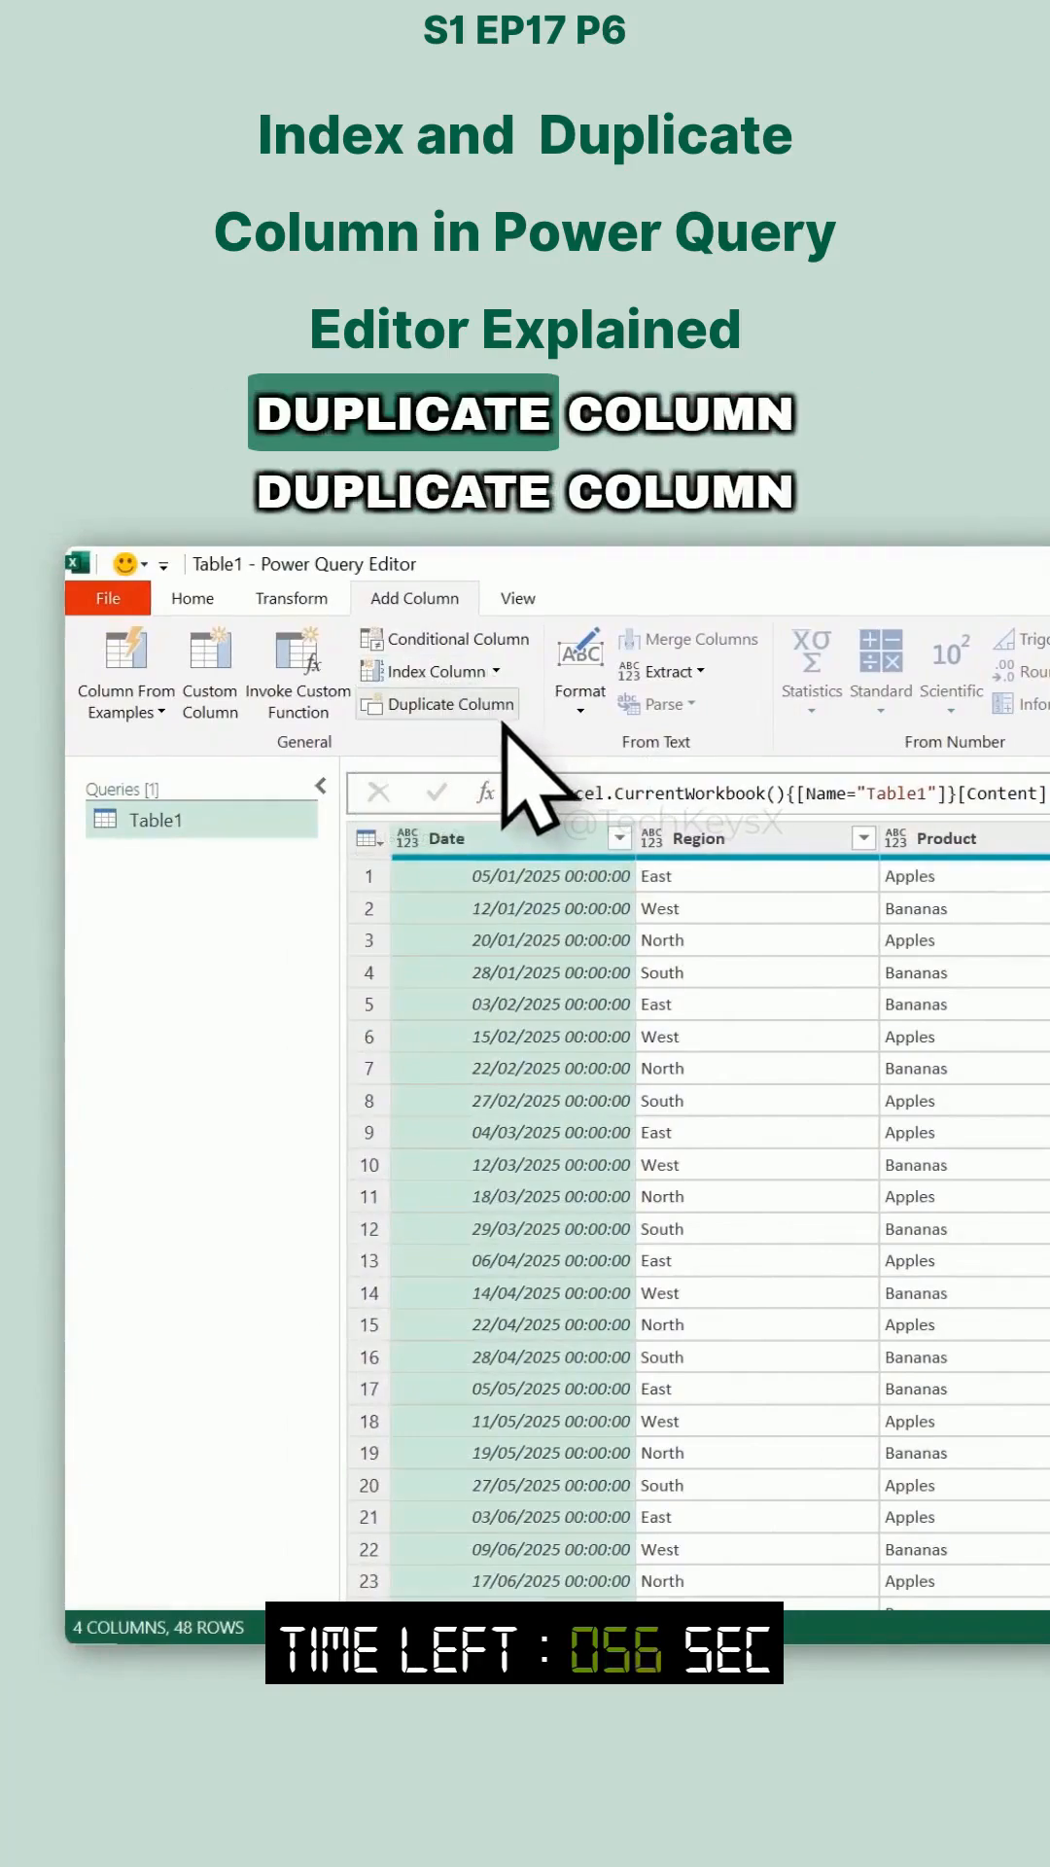
mouse_move(447, 704)
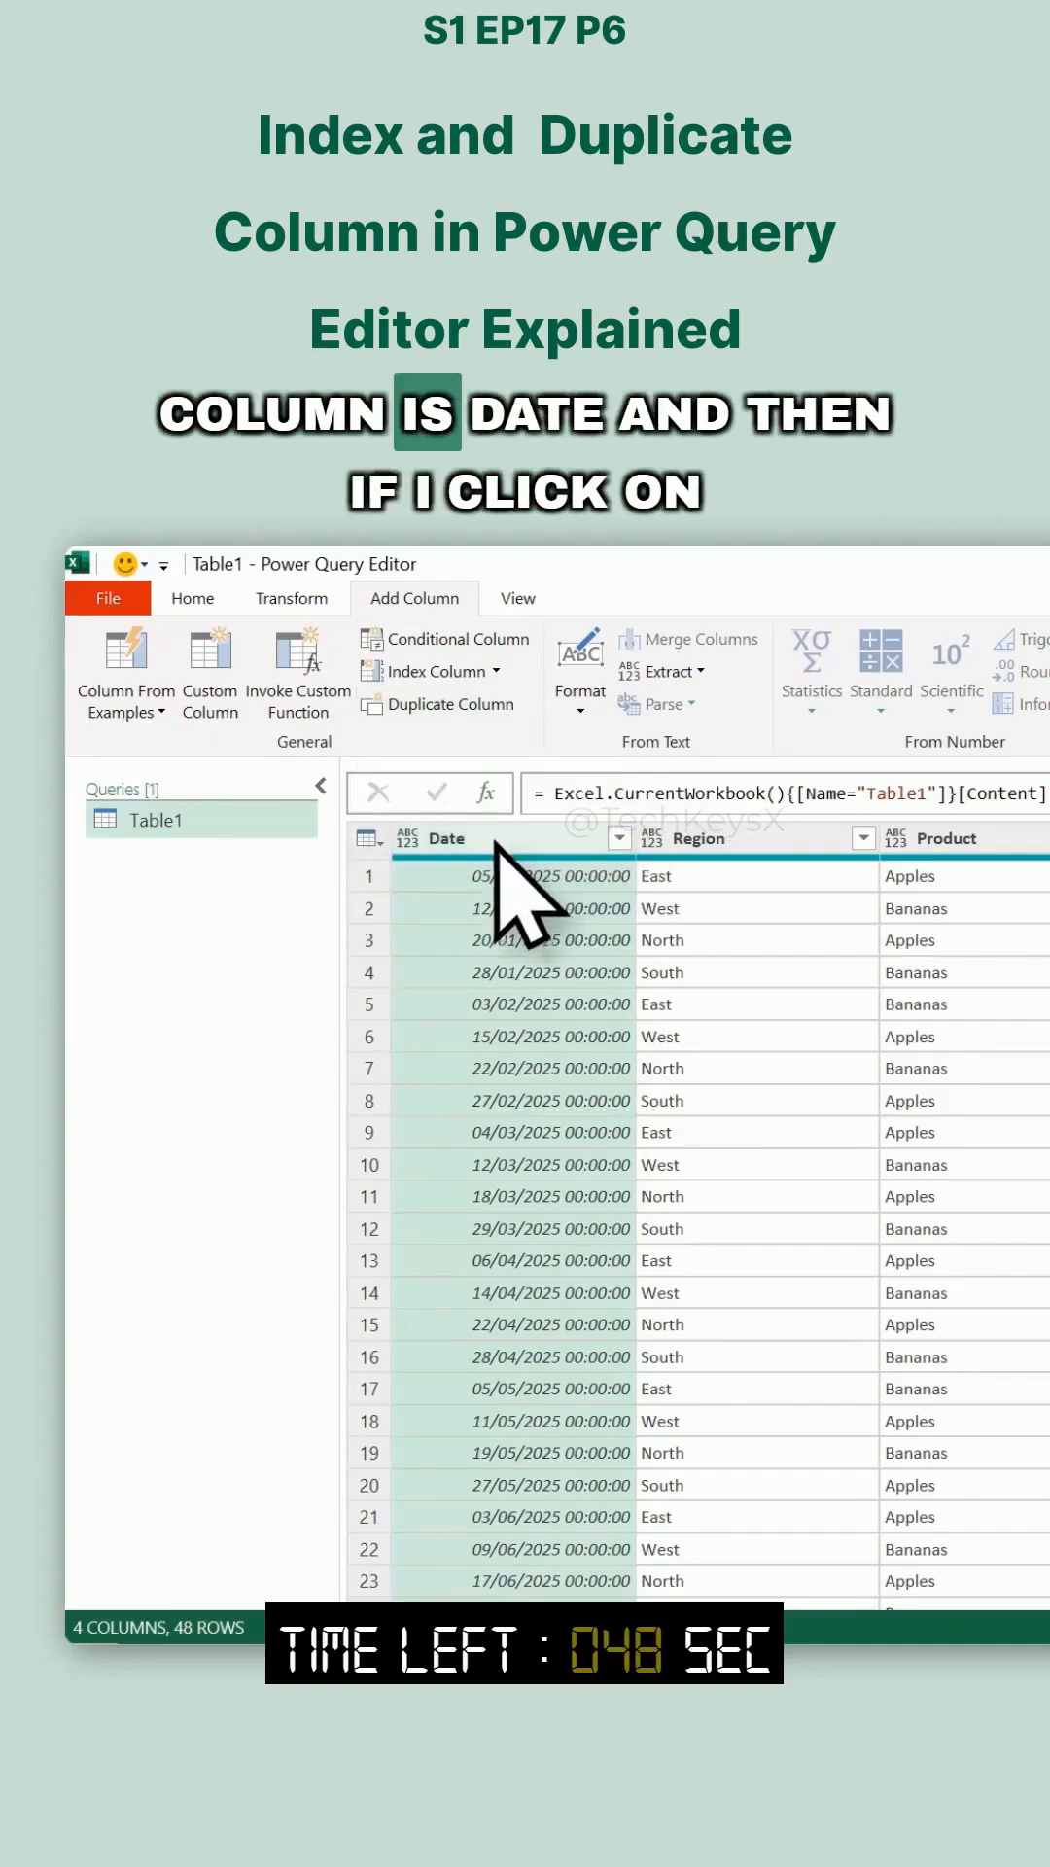
Step: Duplicate the Date column to create 'Date - Copy'
left_click(442, 704)
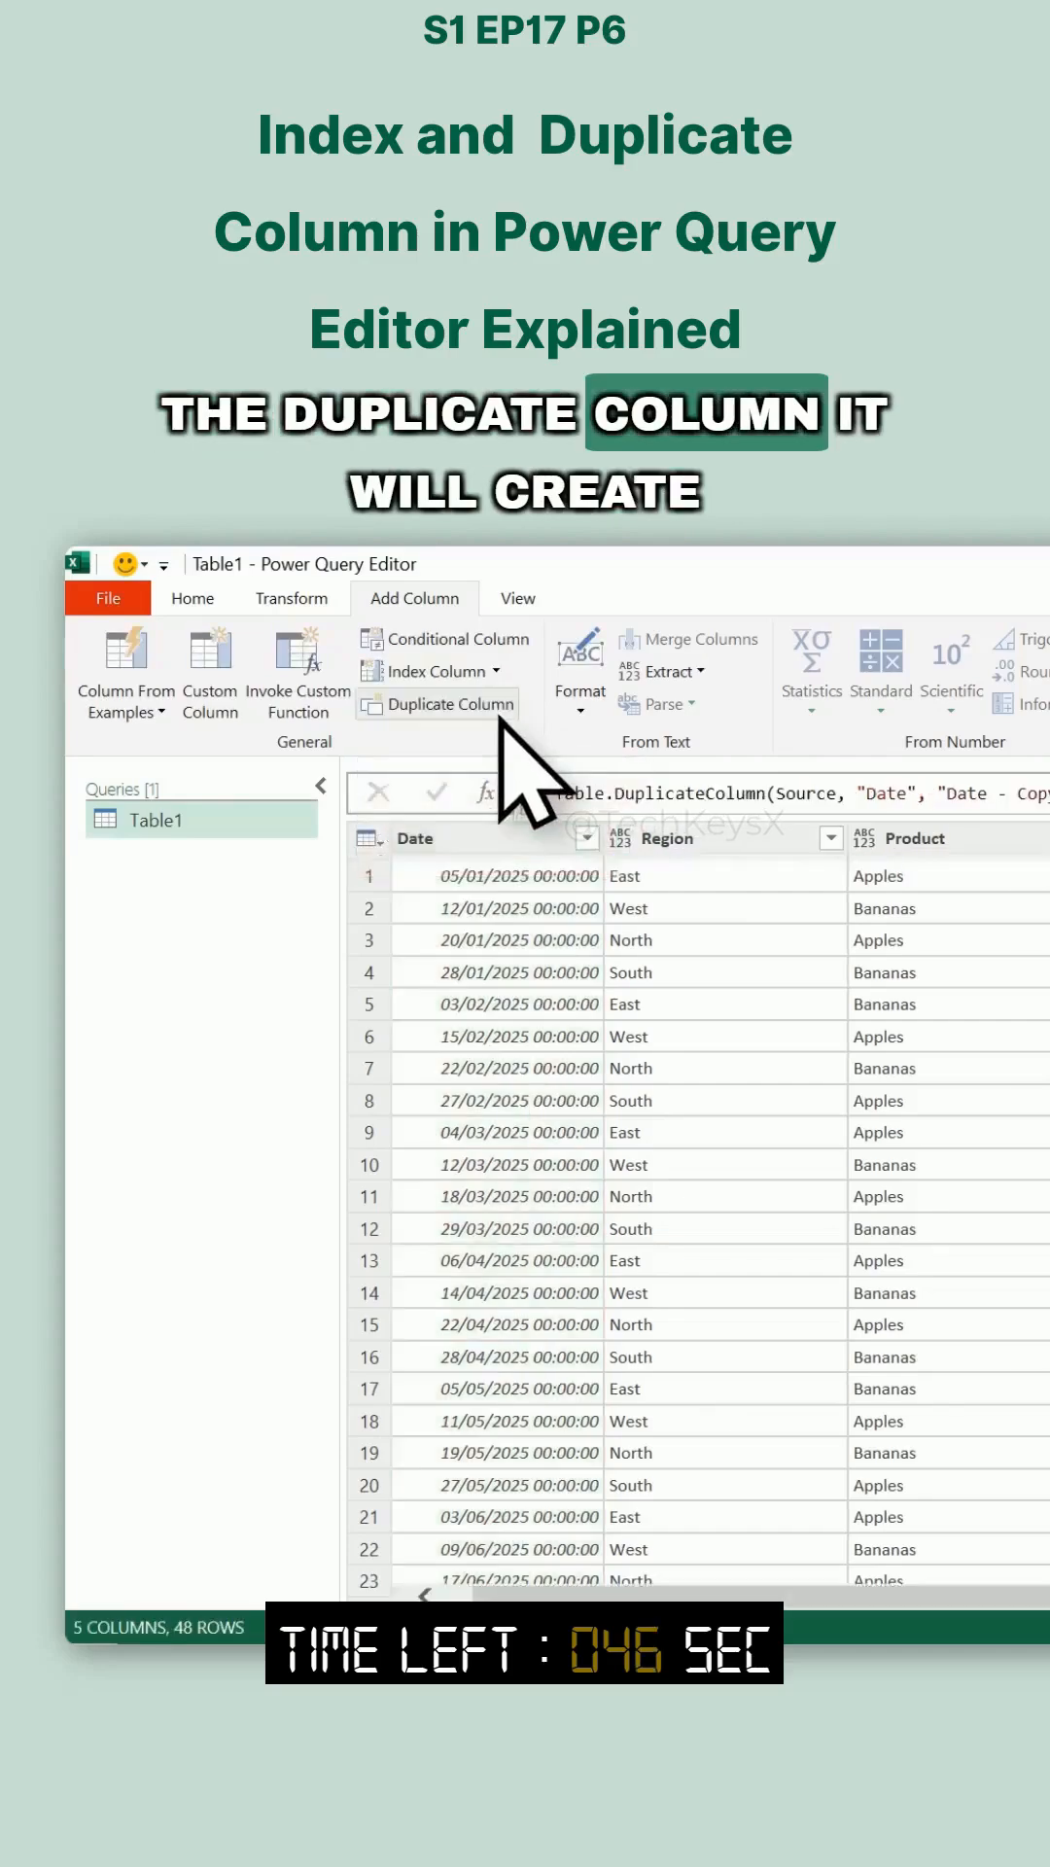
left_click(449, 704)
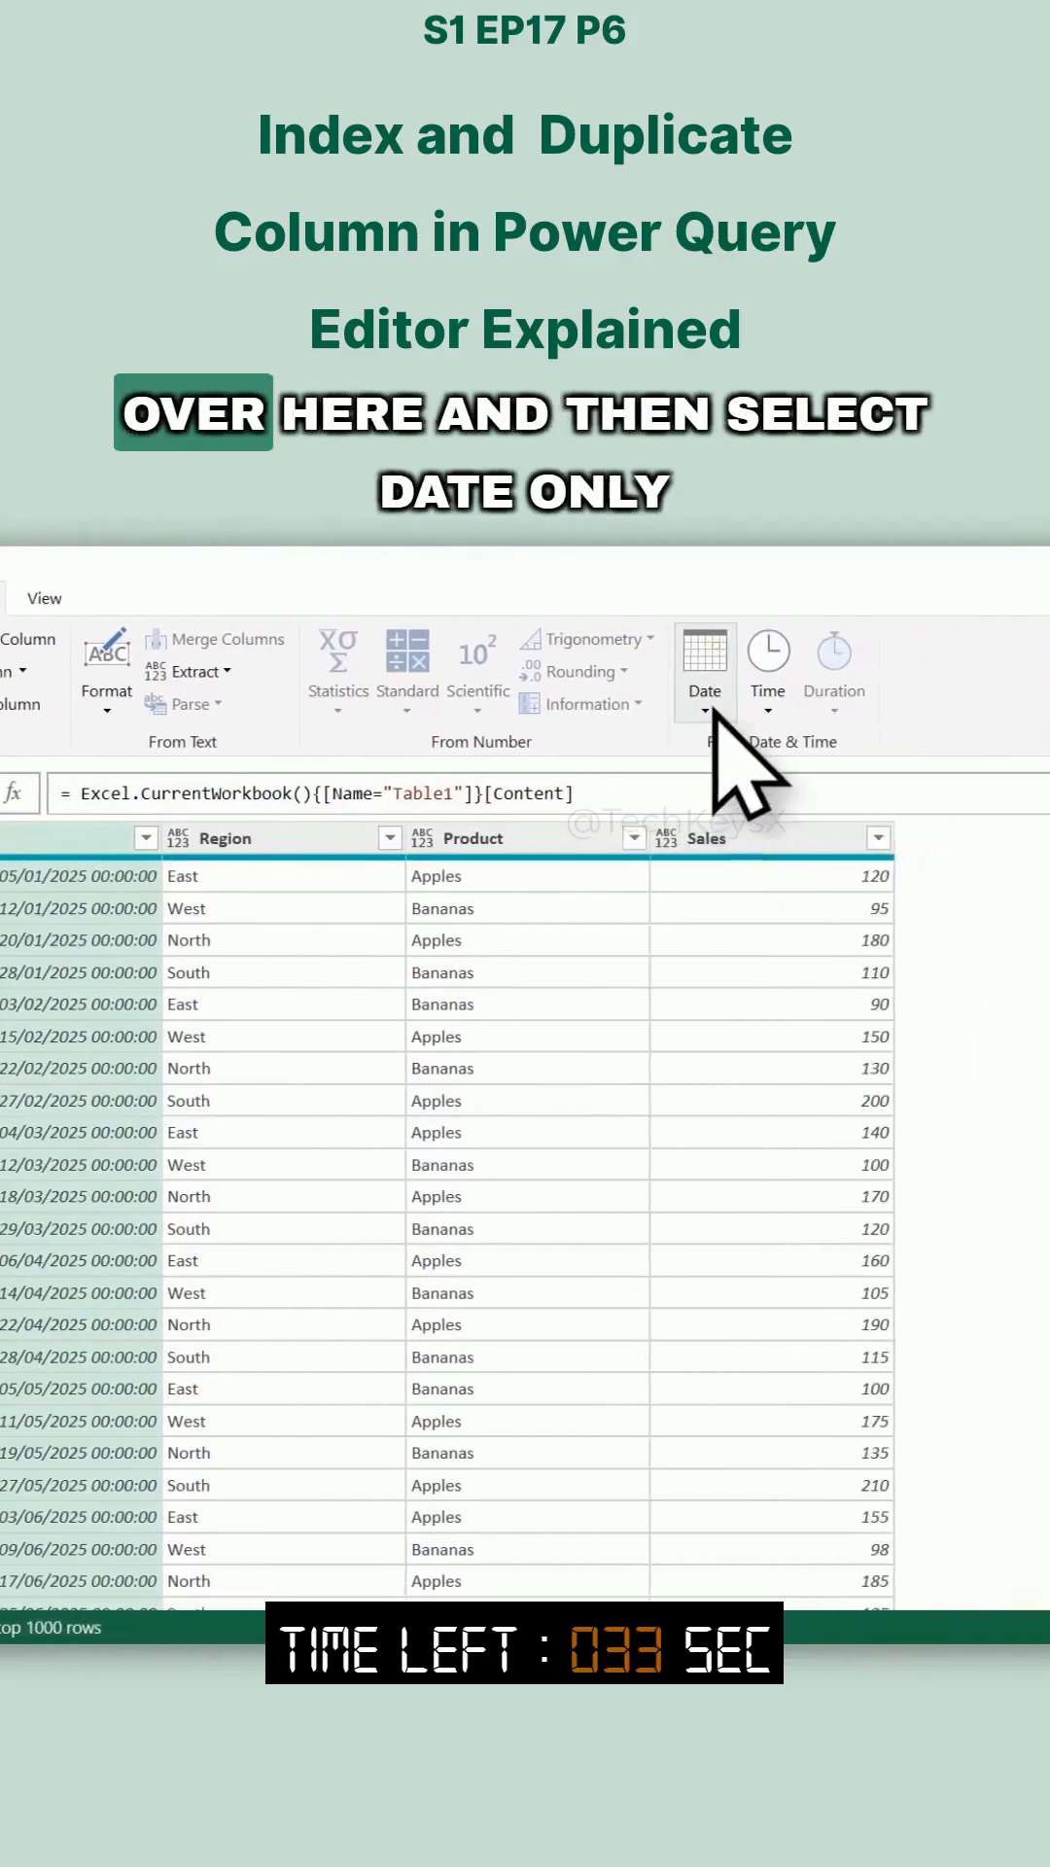
Step: Convert the Date column to Date Only, dropping the time portion
left_click(704, 712)
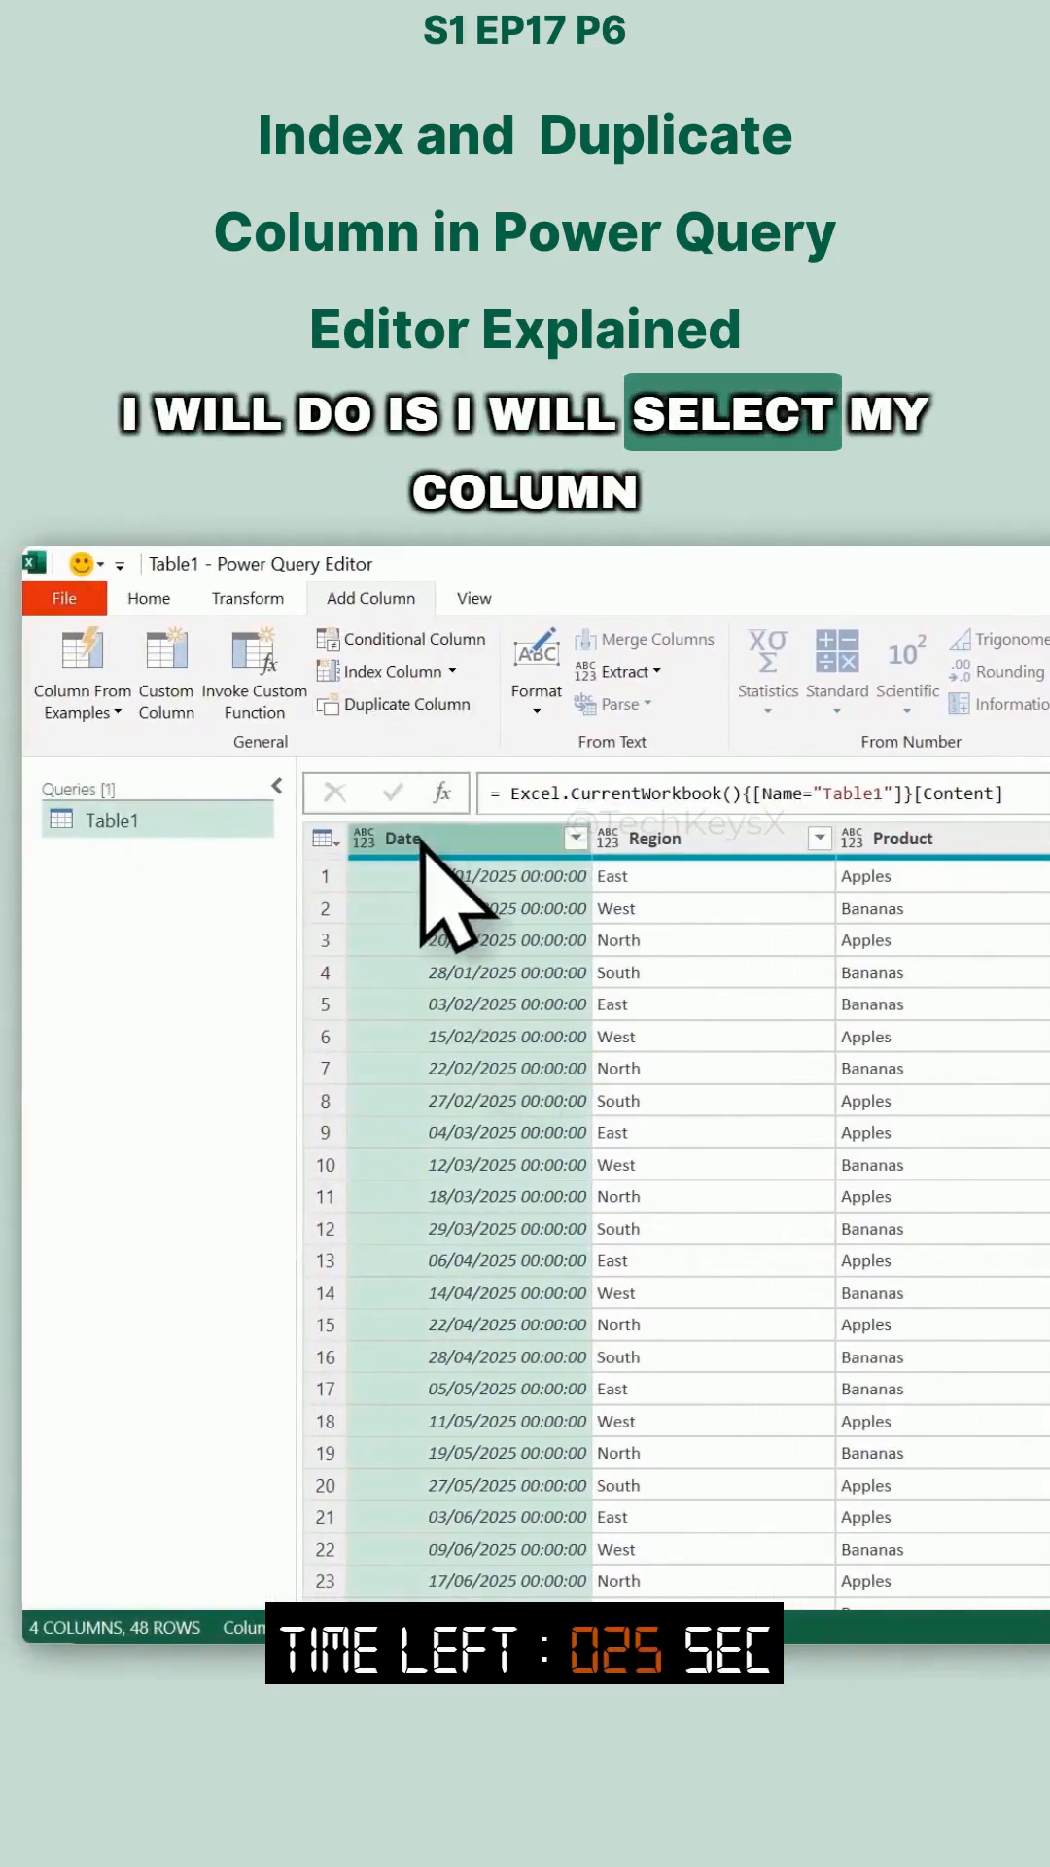
left_click(299, 597)
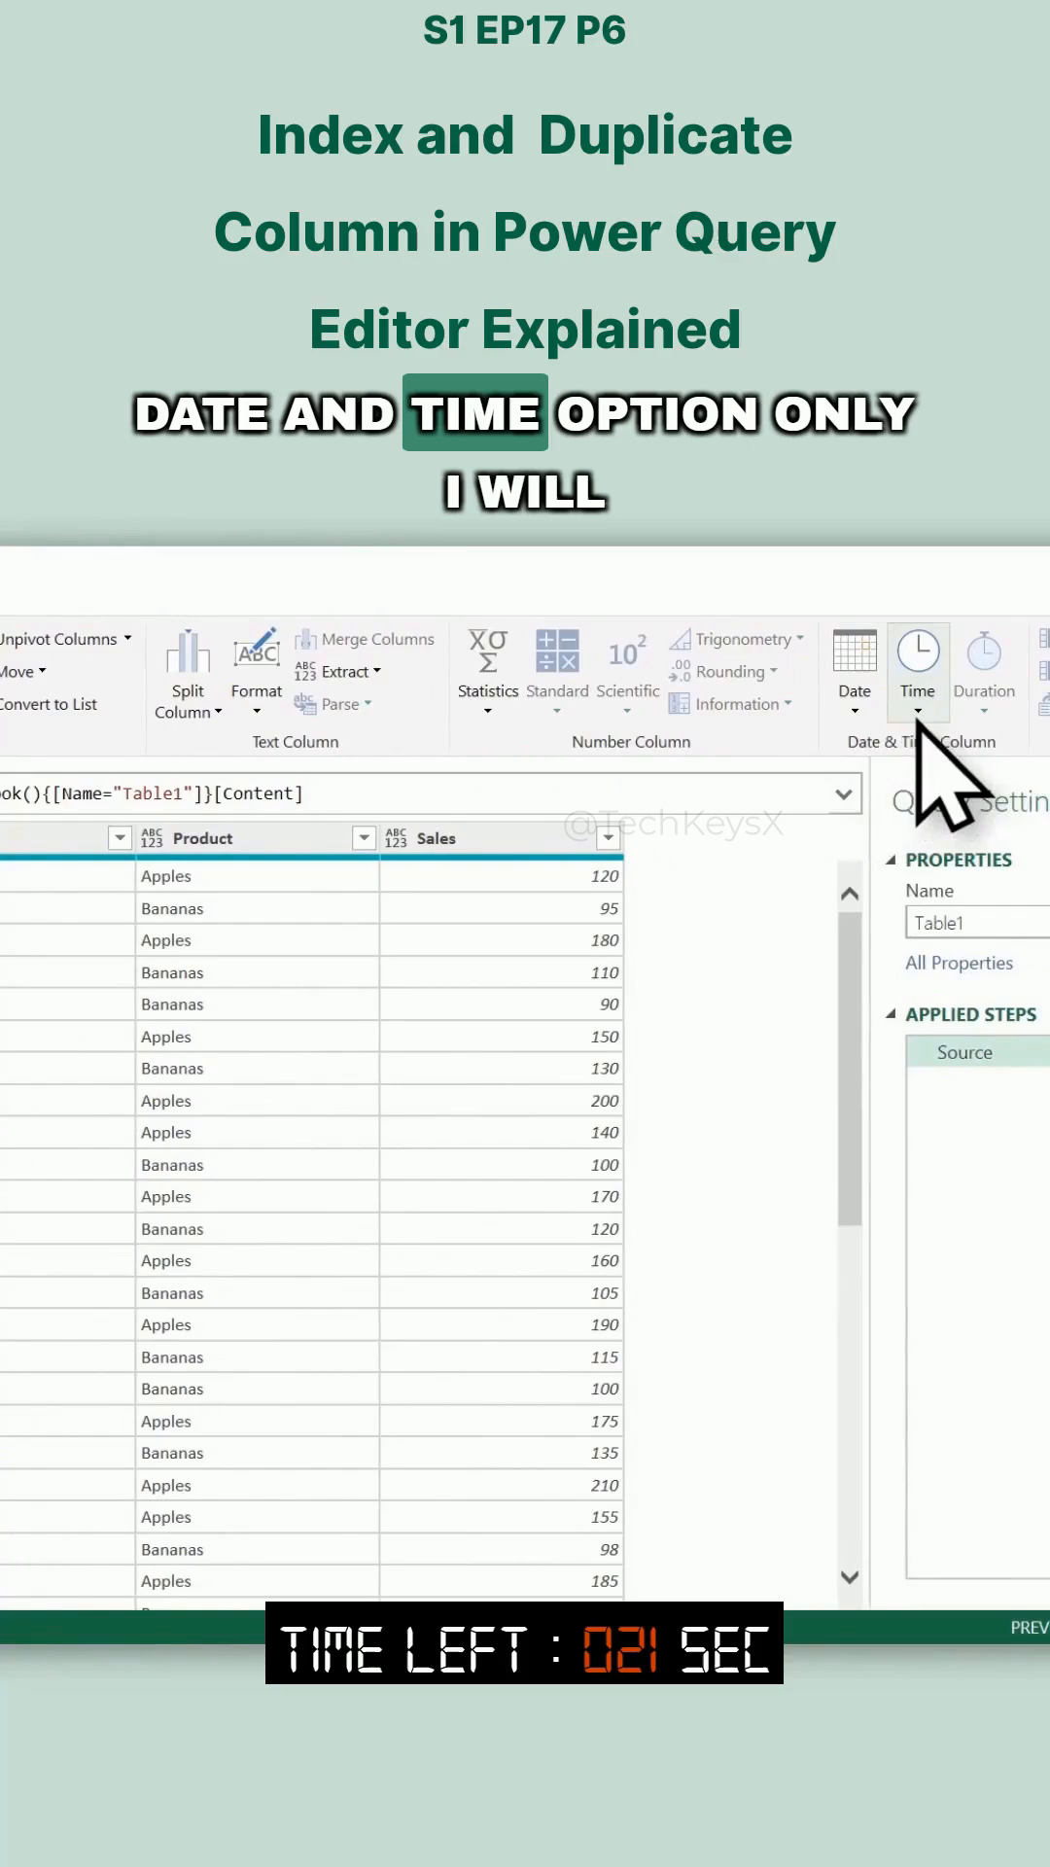
left_click(854, 671)
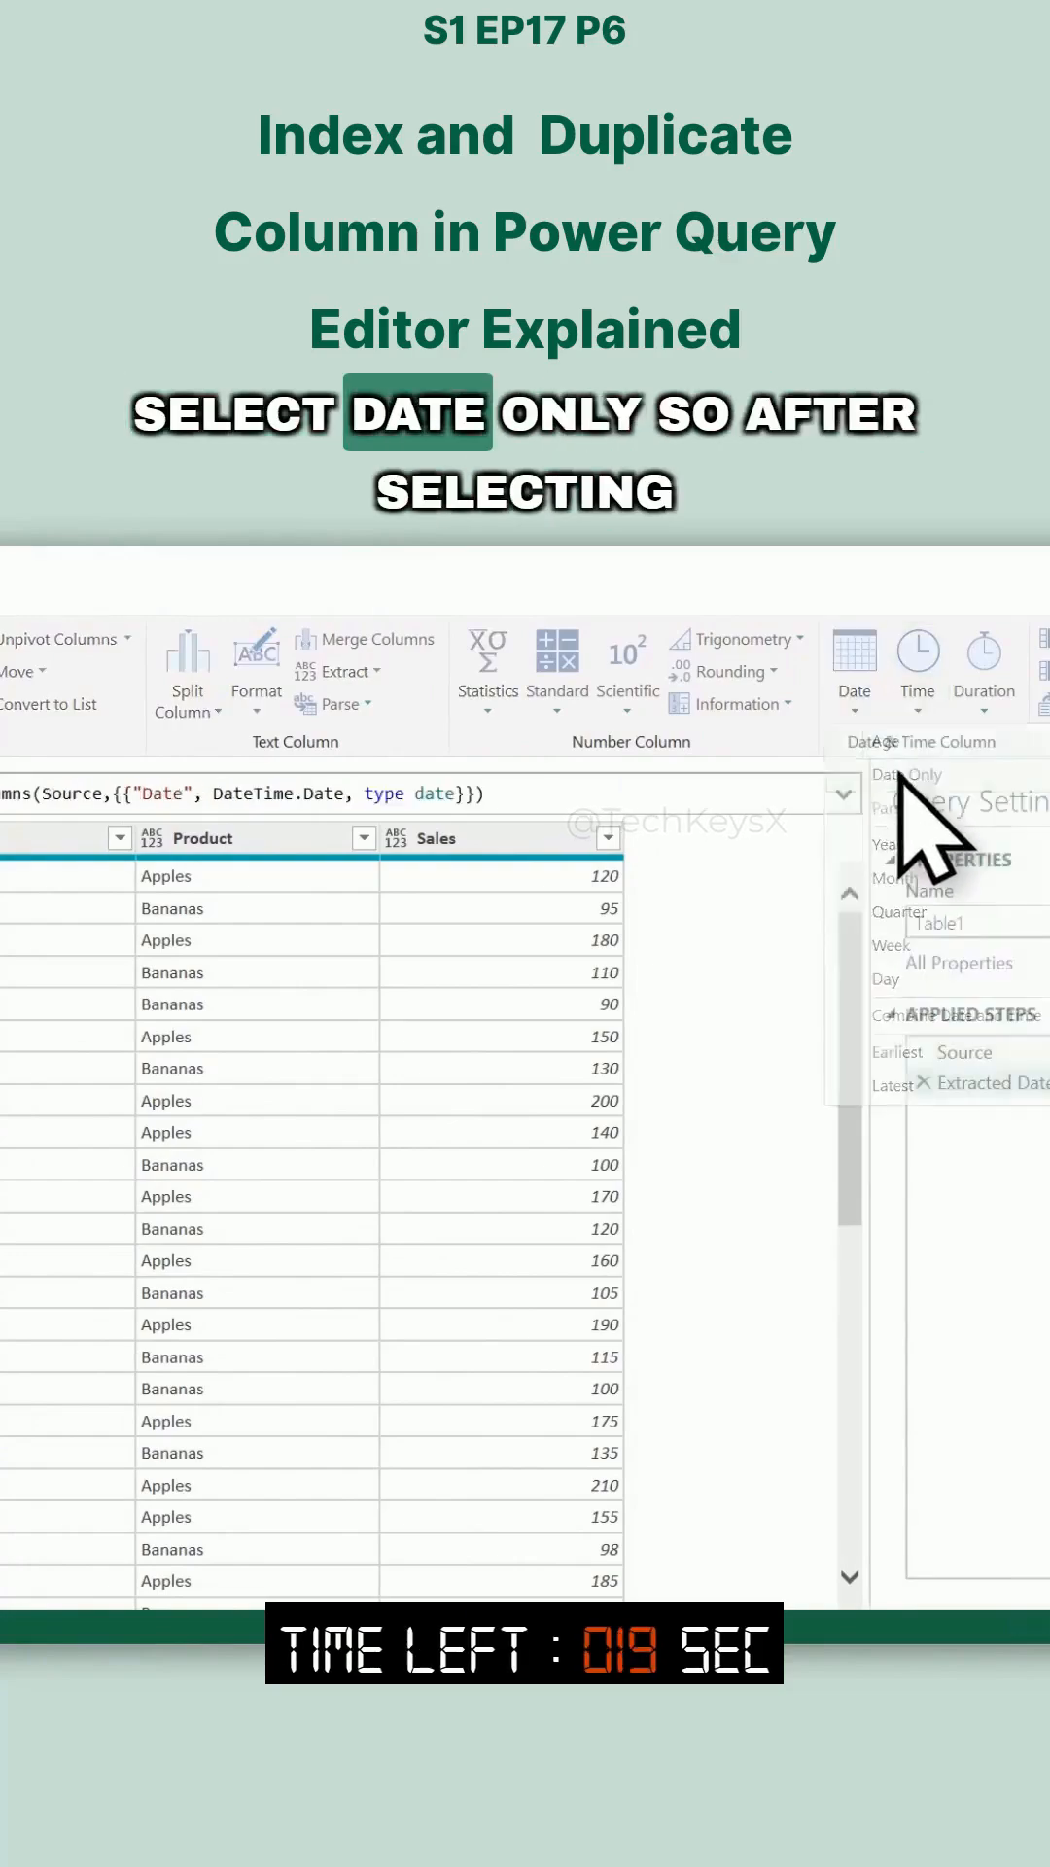
left_click(909, 776)
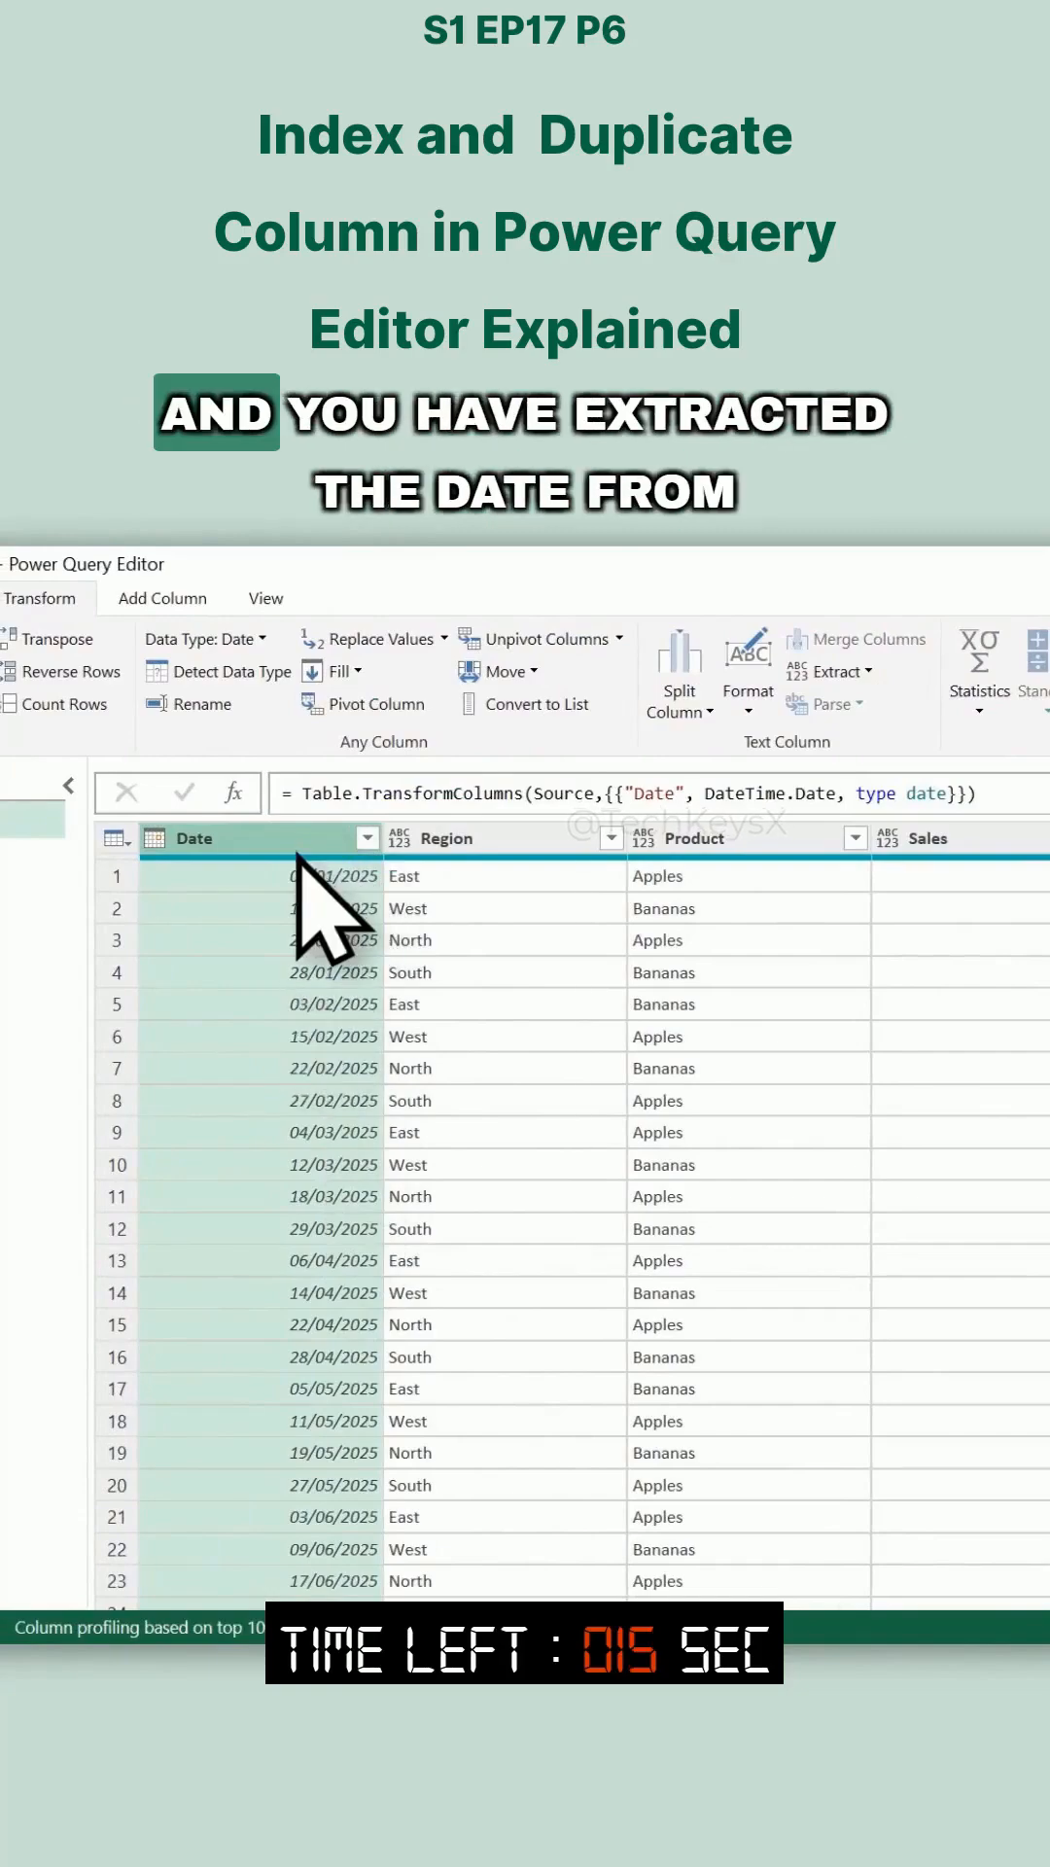
mouse_move(346, 1043)
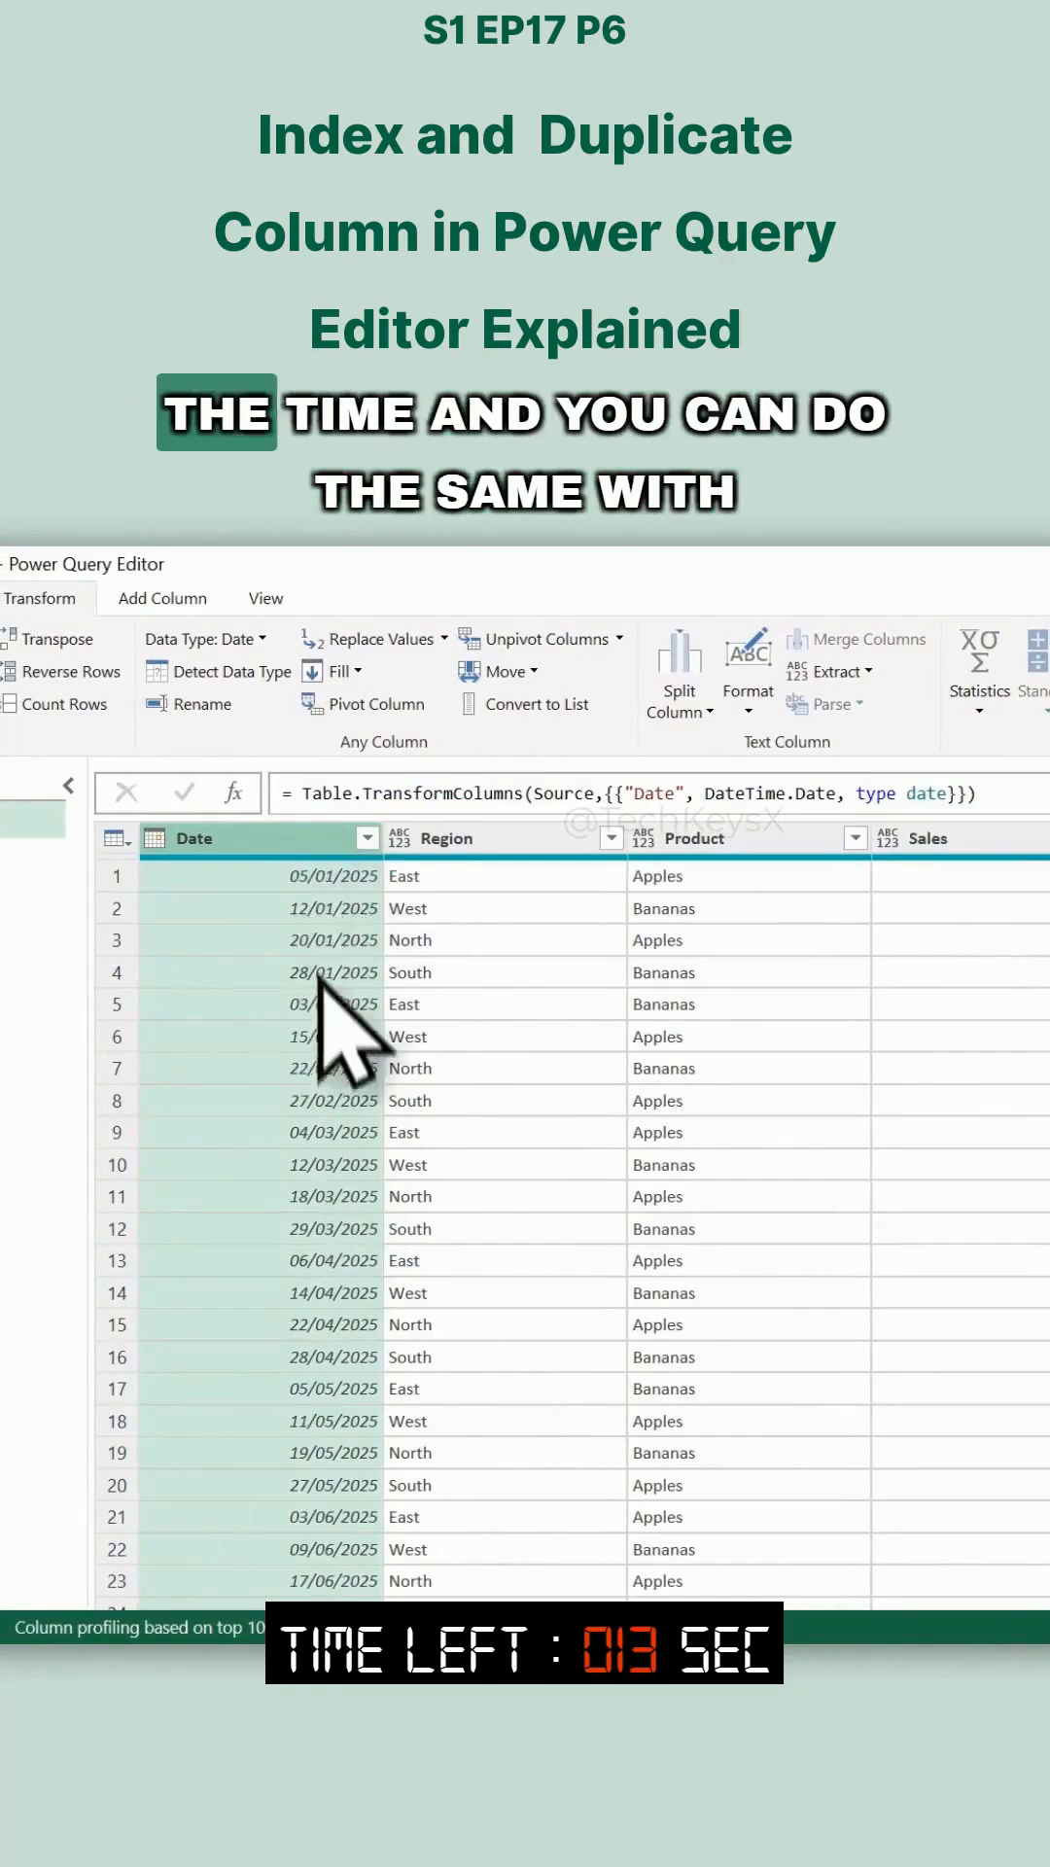